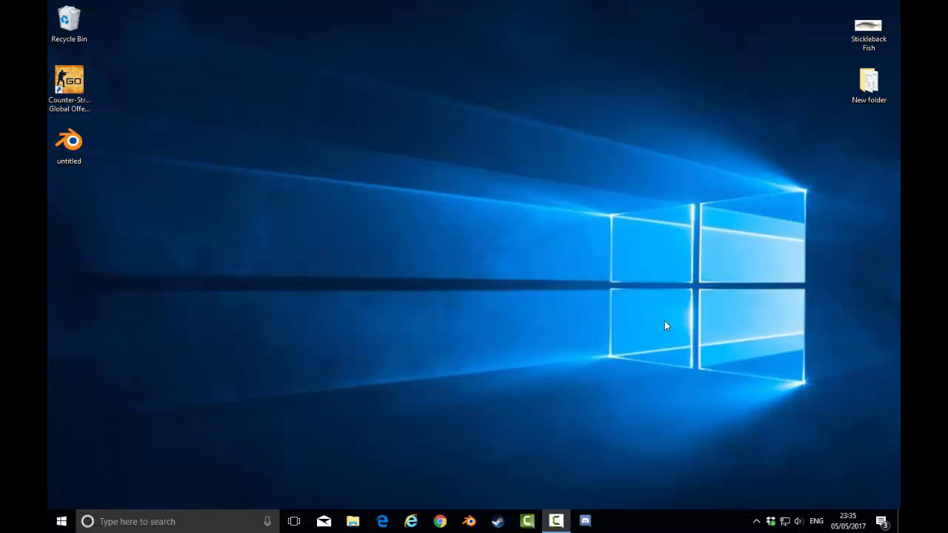
{"action": "mouse_move", "coordinate": [438, 360]}
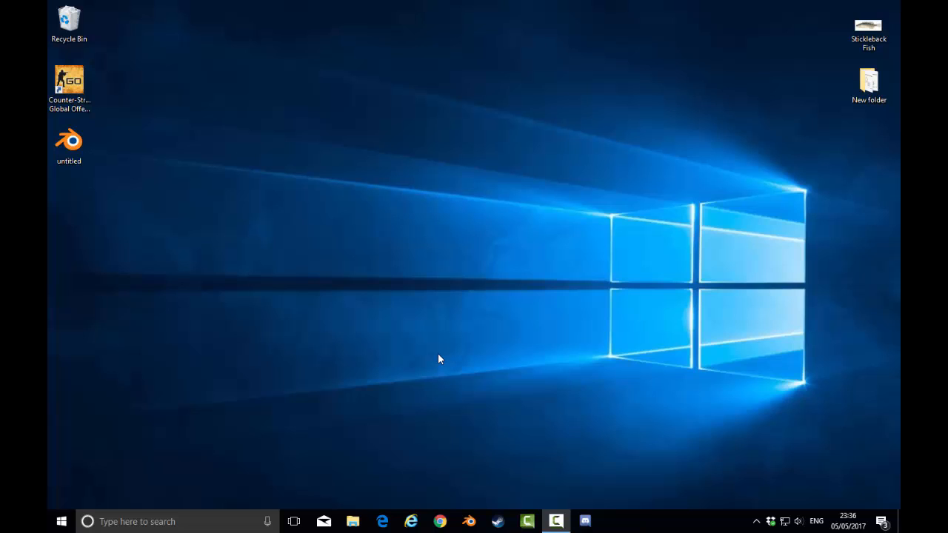
{"action": "mouse_move", "coordinate": [415, 361]}
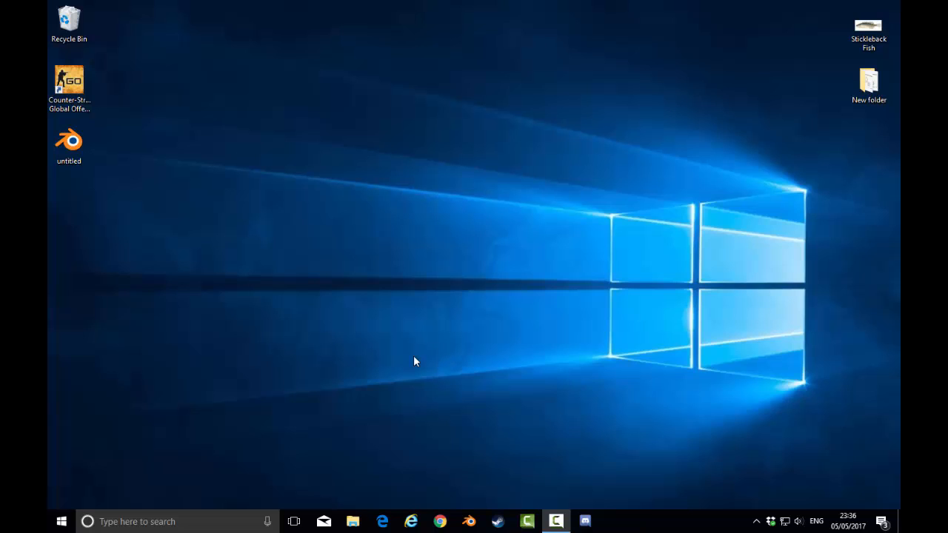
{"action": "mouse_move", "coordinate": [240, 299]}
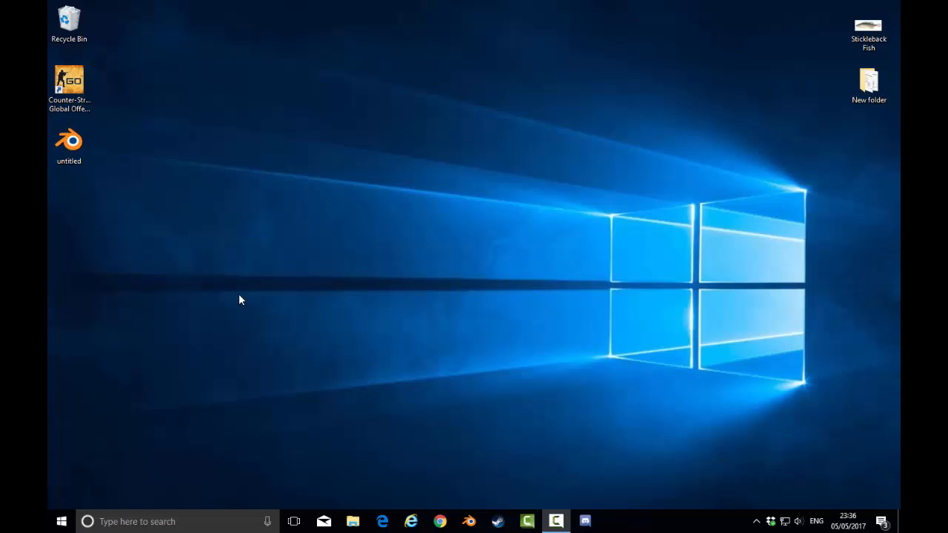
{"action": "mouse_move", "coordinate": [367, 436]}
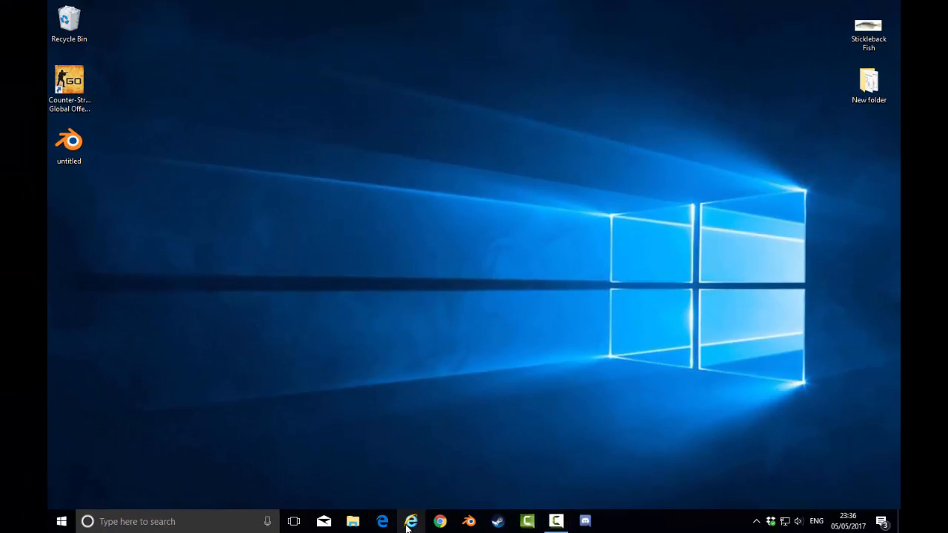
Search 'int' in the Start menu so Internet Explorer shows as the best match
{"action": "left_click", "coordinate": [62, 521]}
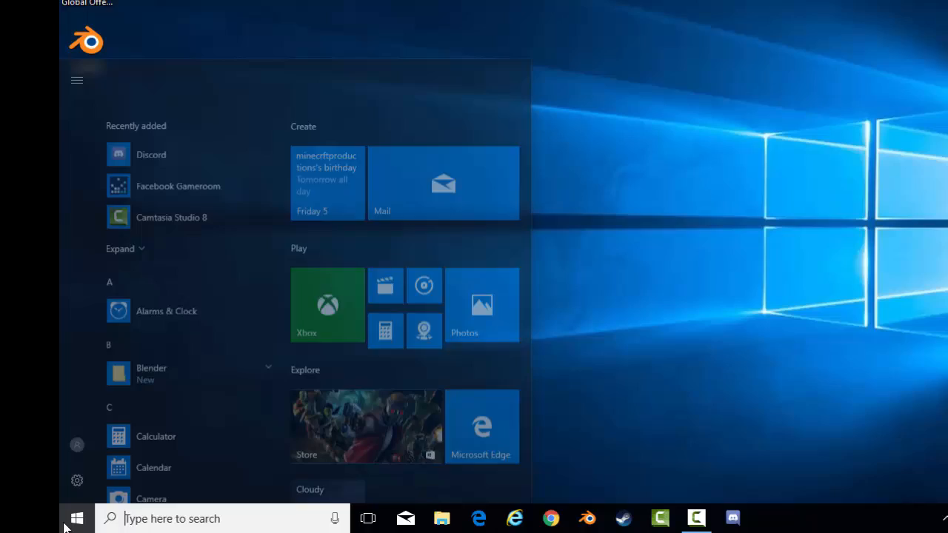
{"action": "type", "text": "int"}
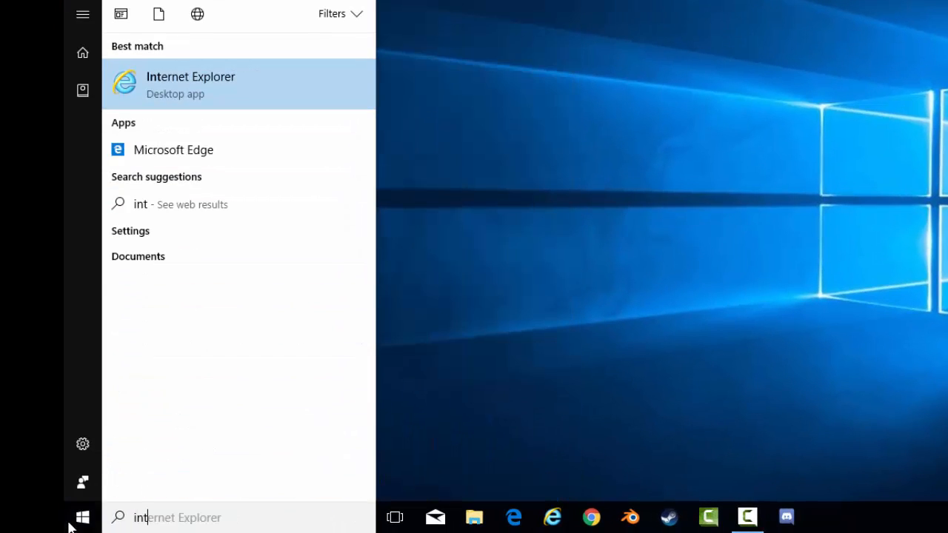
{"action": "mouse_move", "coordinate": [310, 109]}
{"action": "type", "text": "goo"}
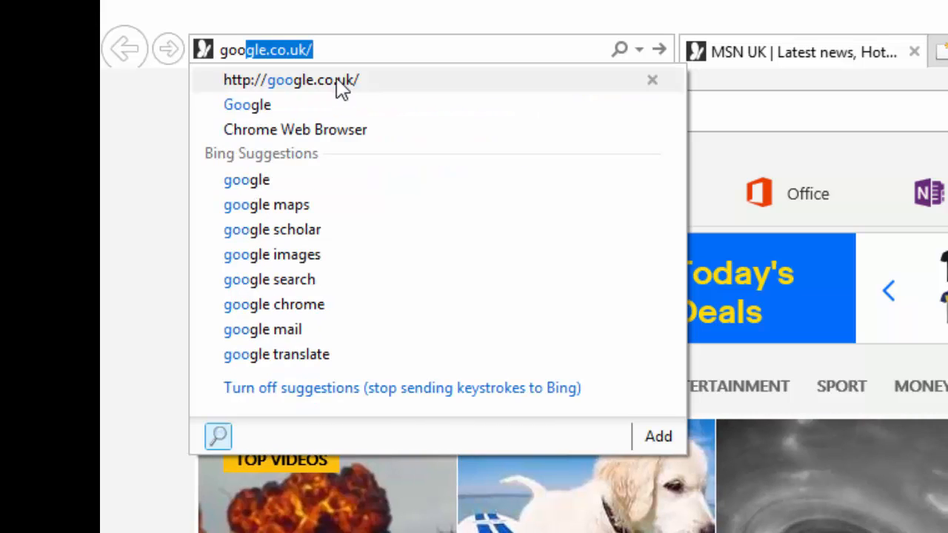
Go to google.co.uk and search for 'torch browser'
{"action": "left_click", "coordinate": [290, 80]}
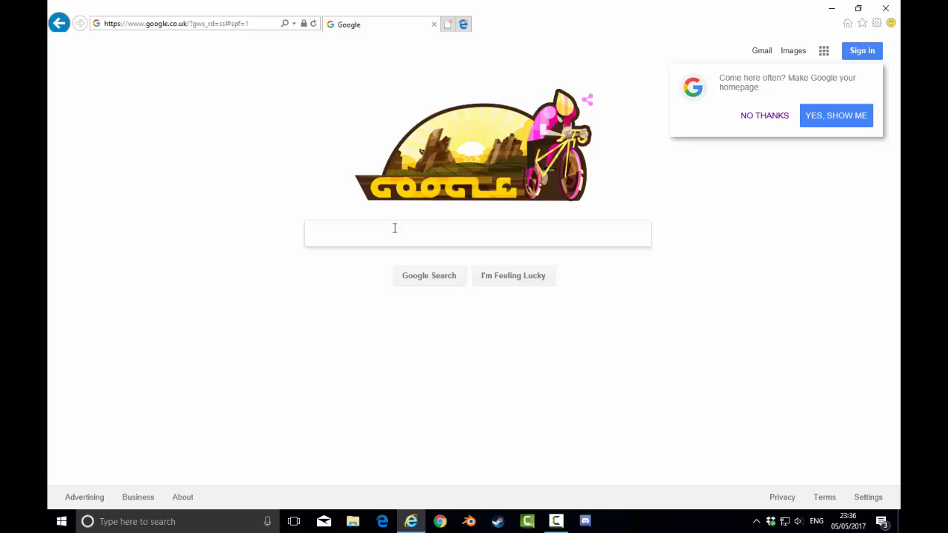
{"action": "type", "text": "torch browser"}
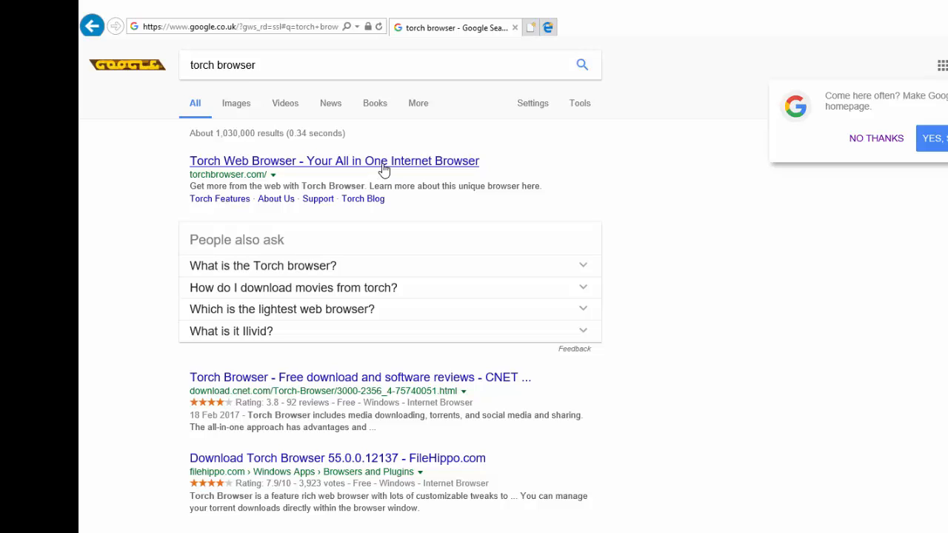
{"action": "mouse_move", "coordinate": [350, 171]}
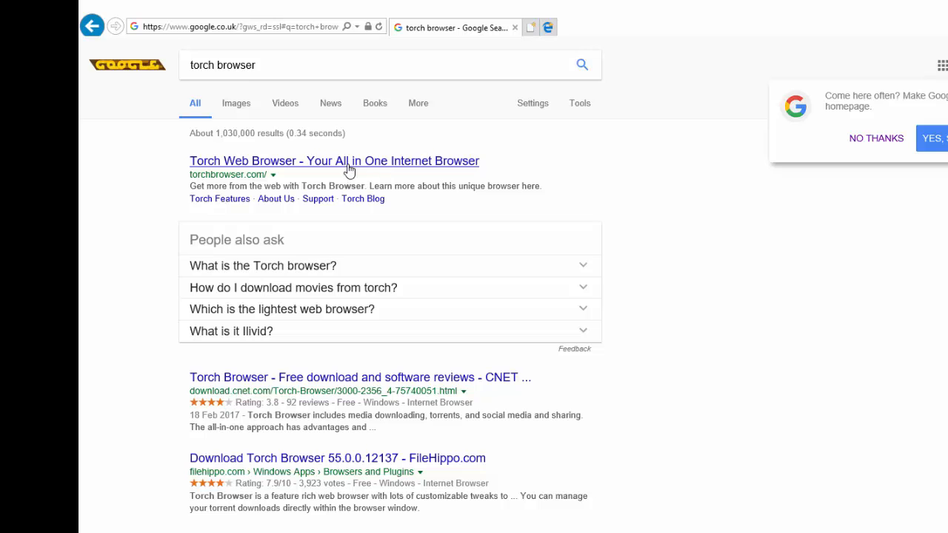
Download the Torch installer from the official site, choosing Save as to pick a location
{"action": "left_click", "coordinate": [335, 160]}
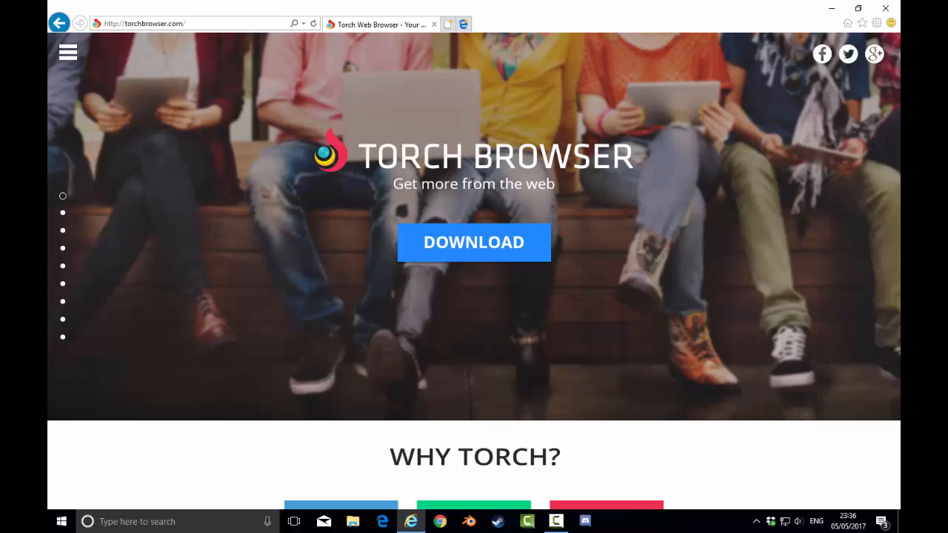
{"action": "mouse_move", "coordinate": [480, 244]}
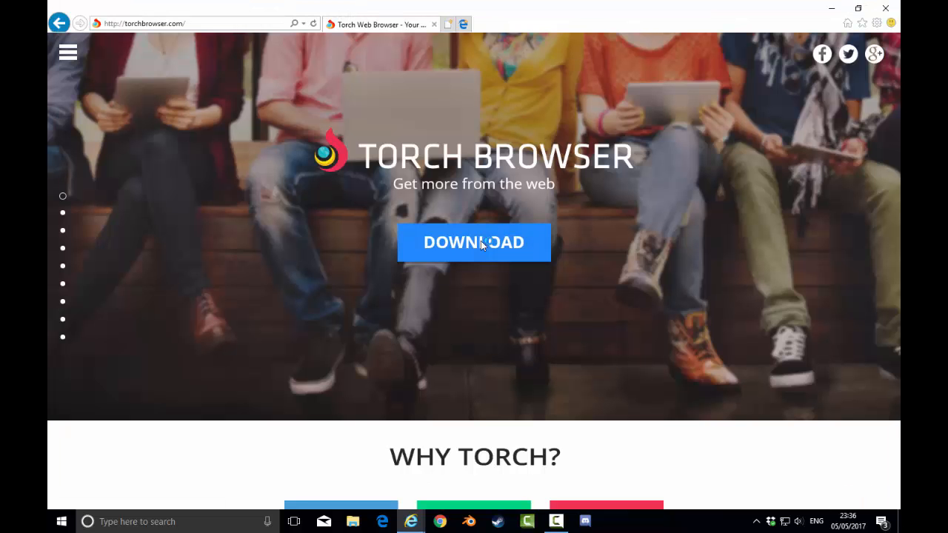
{"action": "left_click", "coordinate": [474, 243]}
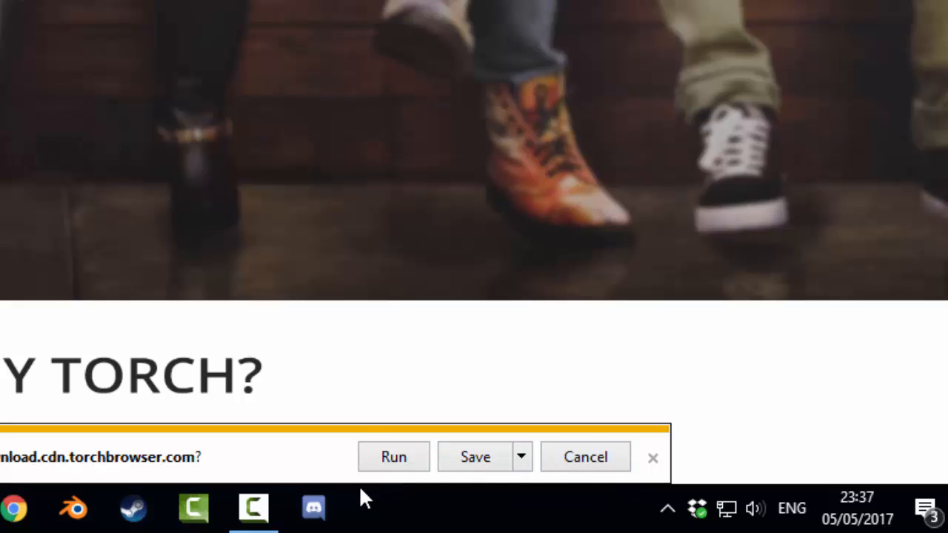
{"action": "left_click", "coordinate": [474, 457]}
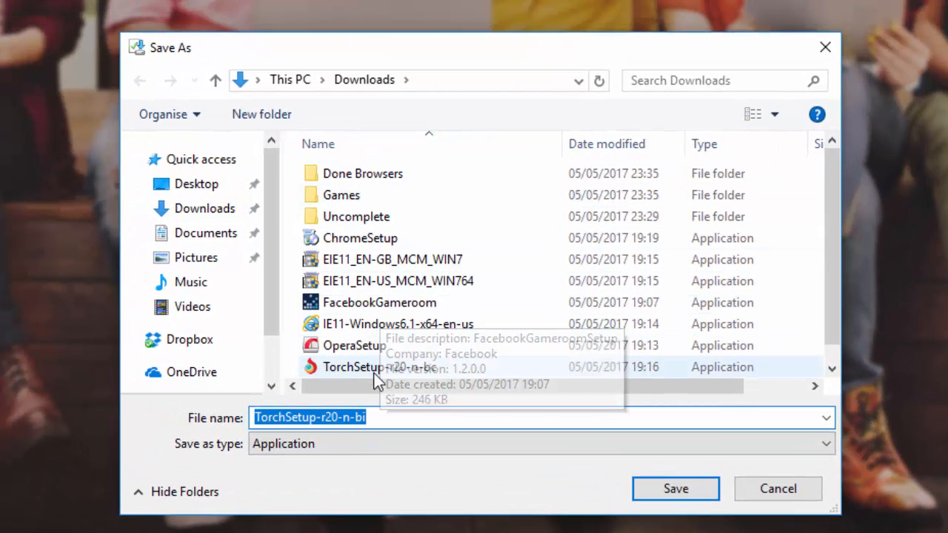
Save the installer as TorchSetup in Downloads, replacing the old file, and dismiss the download bar
{"action": "left_click", "coordinate": [379, 367]}
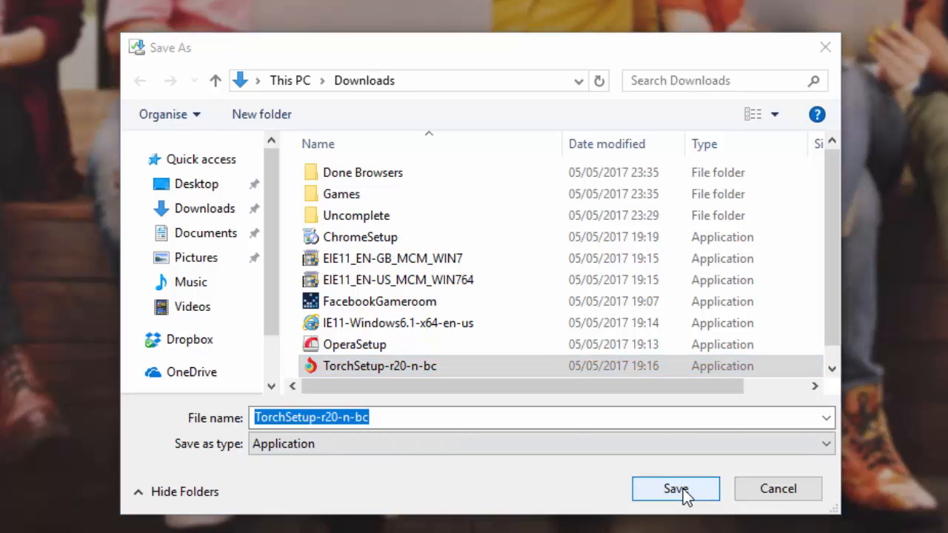
{"action": "left_click", "coordinate": [676, 489]}
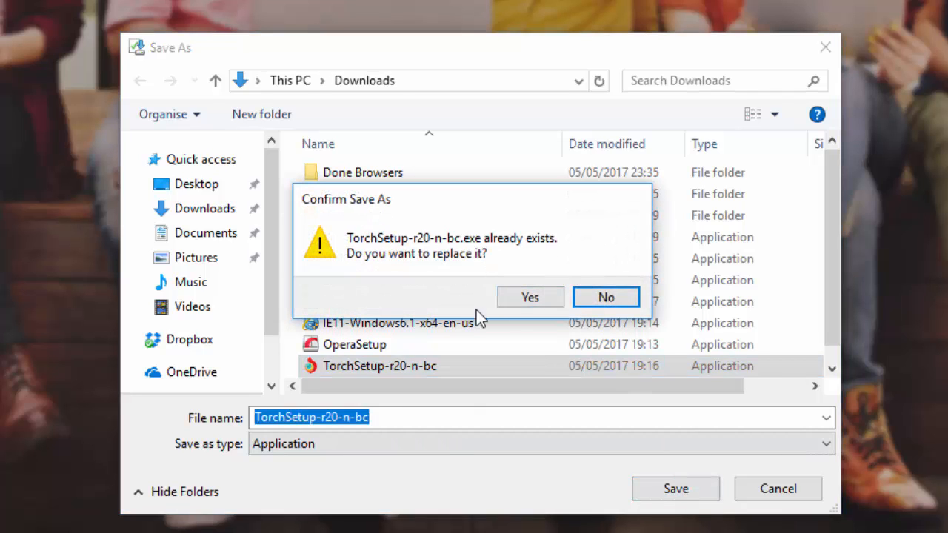
{"action": "mouse_move", "coordinate": [466, 329]}
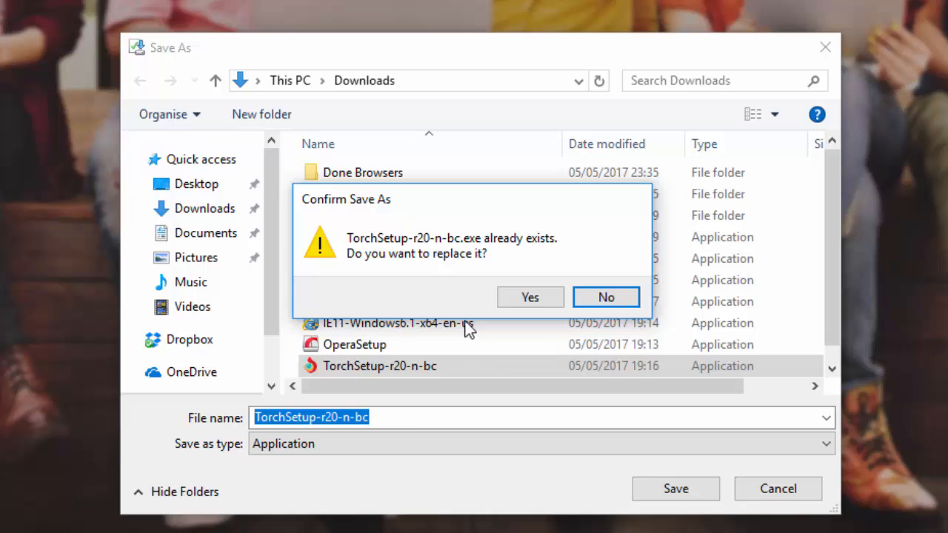
{"action": "mouse_move", "coordinate": [606, 297]}
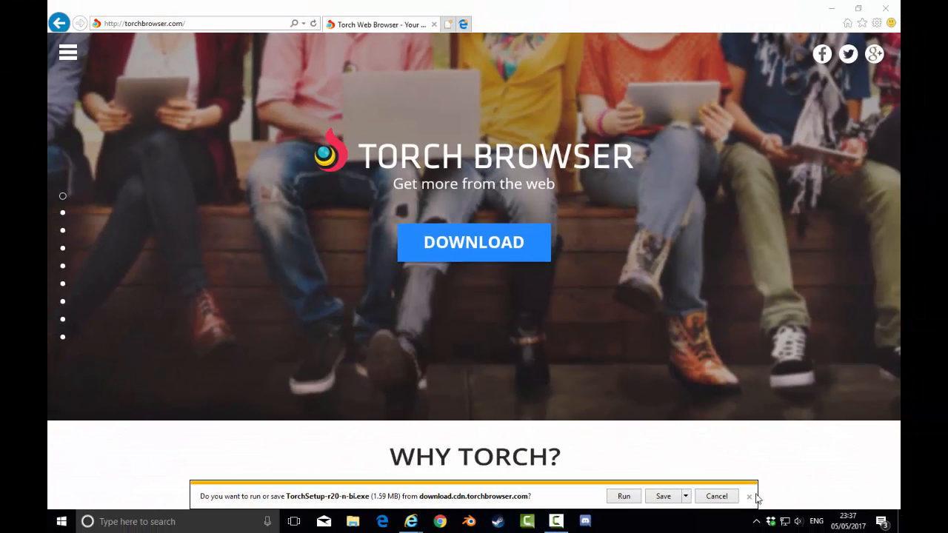
{"action": "left_click", "coordinate": [750, 497]}
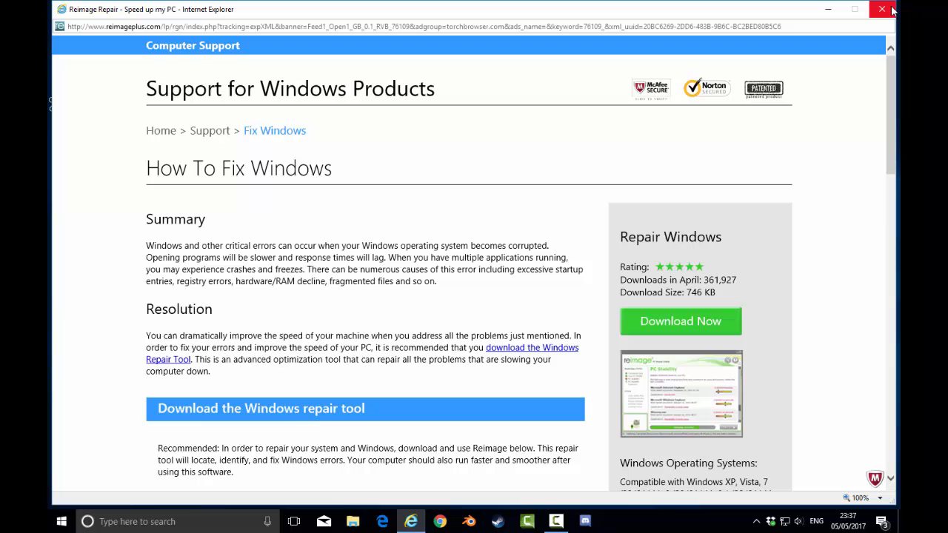
Close the Reimage Repair window and head for File Explorer from the taskbar
{"action": "left_click", "coordinate": [882, 9]}
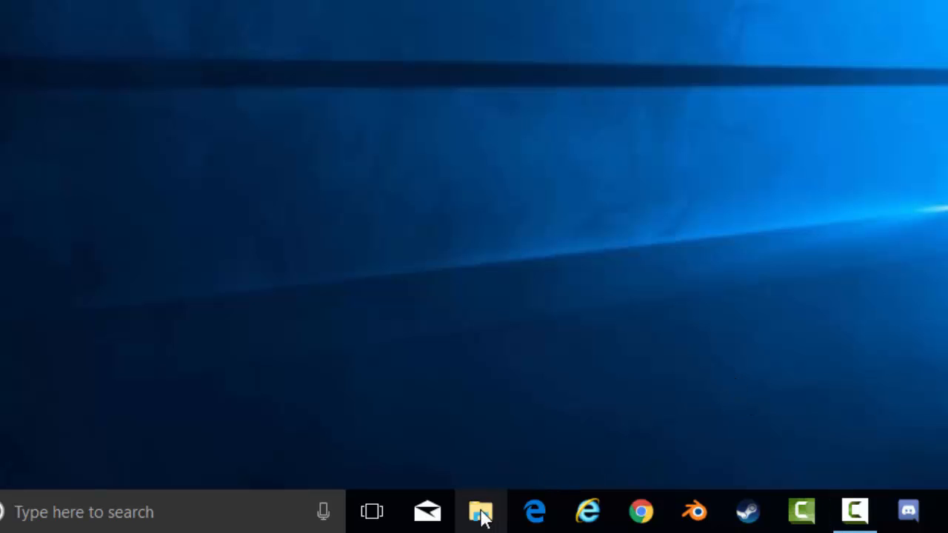
{"action": "left_click", "coordinate": [481, 512]}
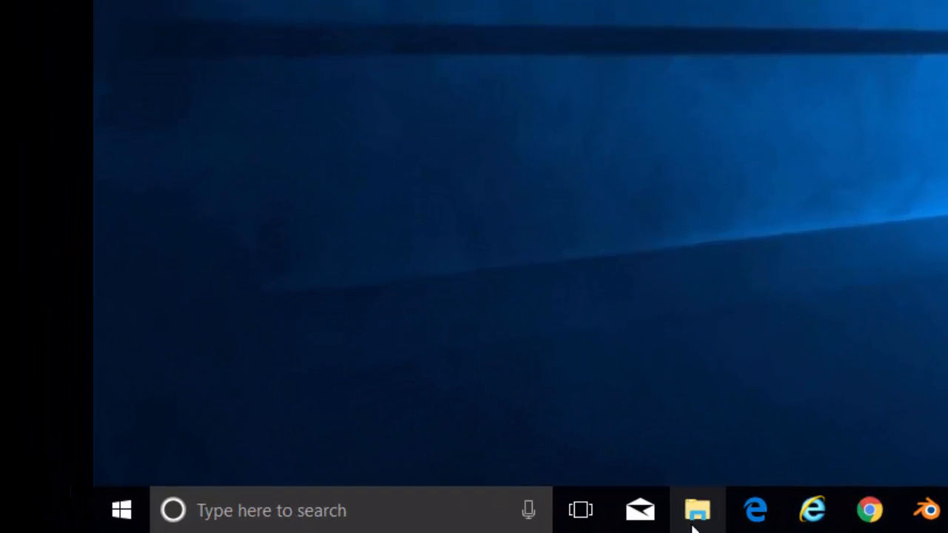
{"action": "mouse_move", "coordinate": [171, 418]}
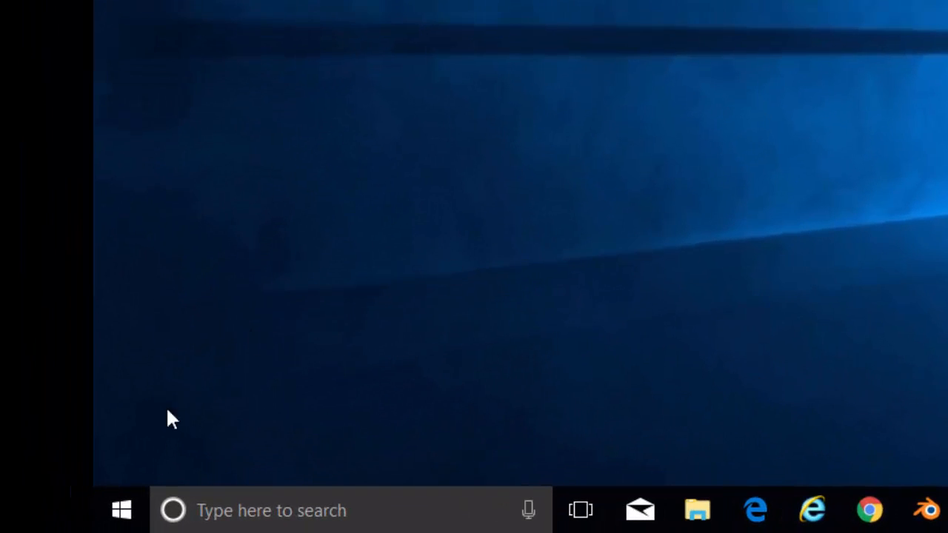
Find TorchSetup-r20-n-bc in the Downloads folder and copy it
{"action": "type", "text": "file"}
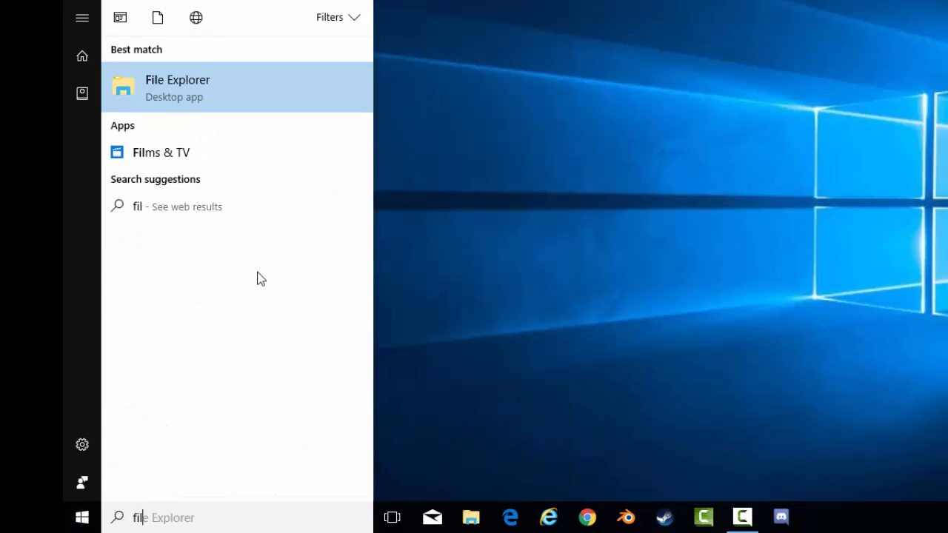
{"action": "type", "text": "e"}
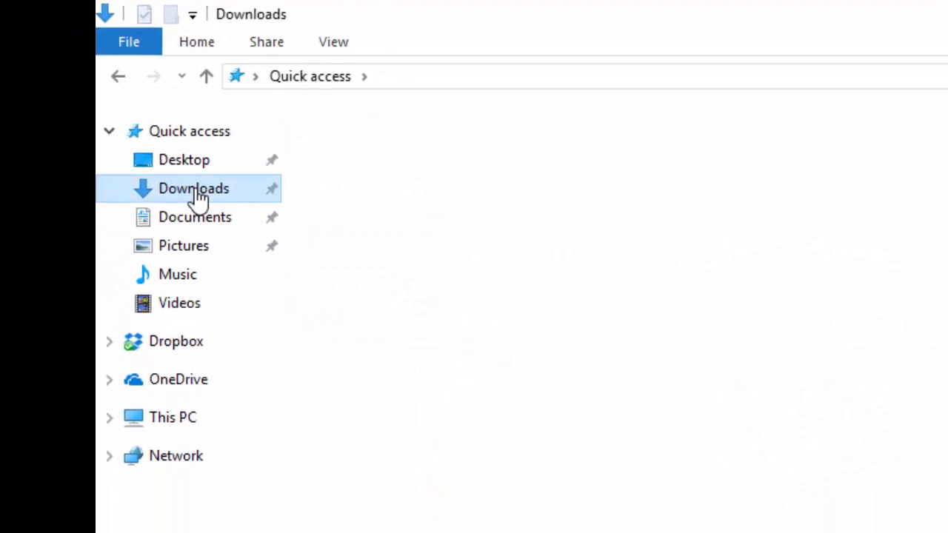
{"action": "left_click", "coordinate": [193, 188]}
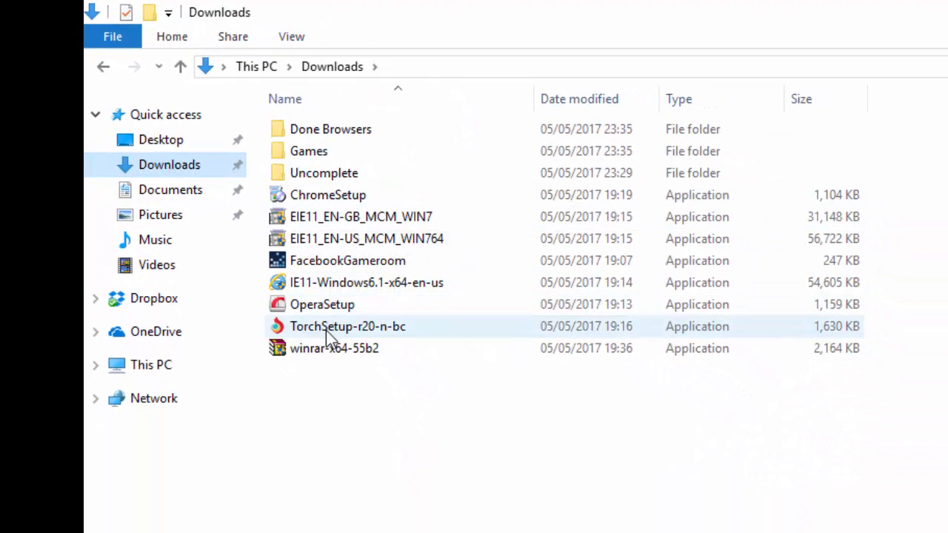
{"action": "right_click", "coordinate": [347, 326]}
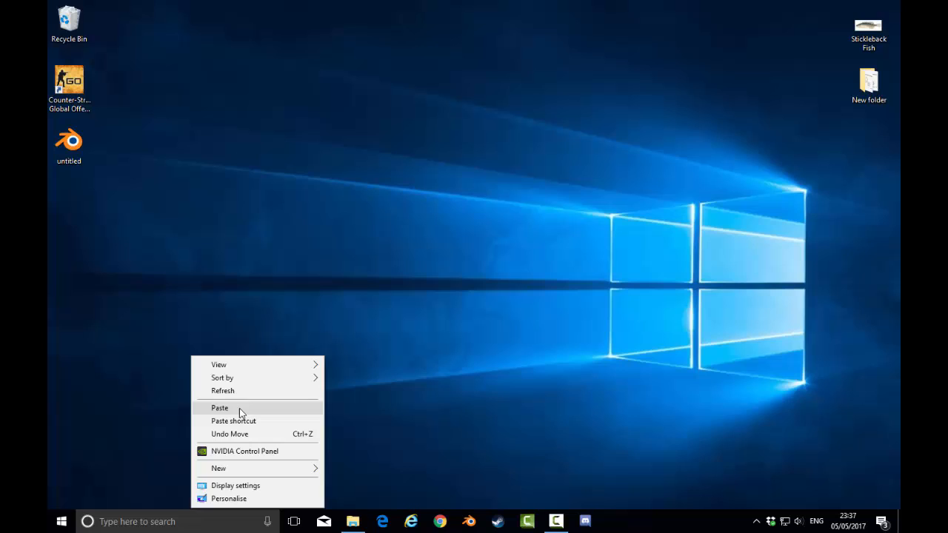
Paste TorchSetup onto the desktop and run it to reach the Welcome to Torch screen
{"action": "left_click", "coordinate": [219, 407]}
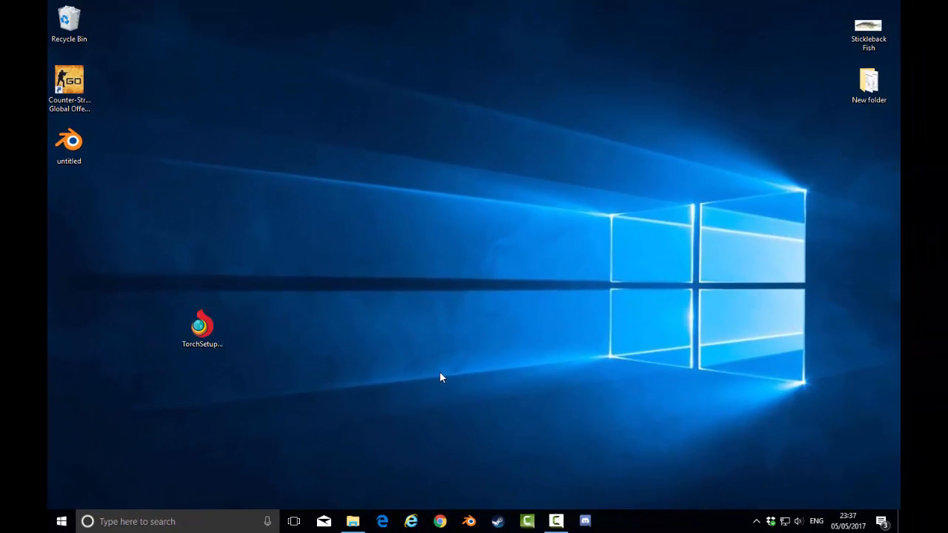
{"action": "left_click", "coordinate": [201, 326]}
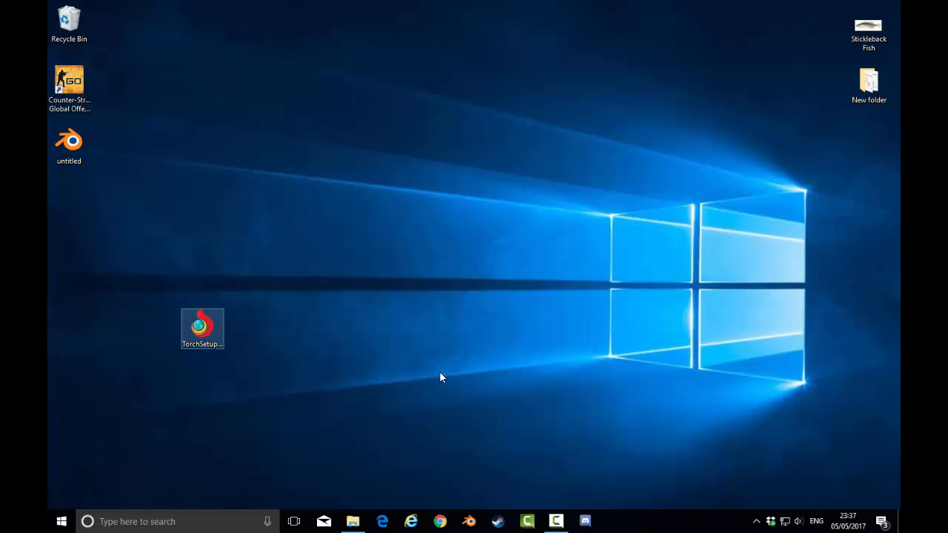
{"action": "double_click", "coordinate": [202, 329]}
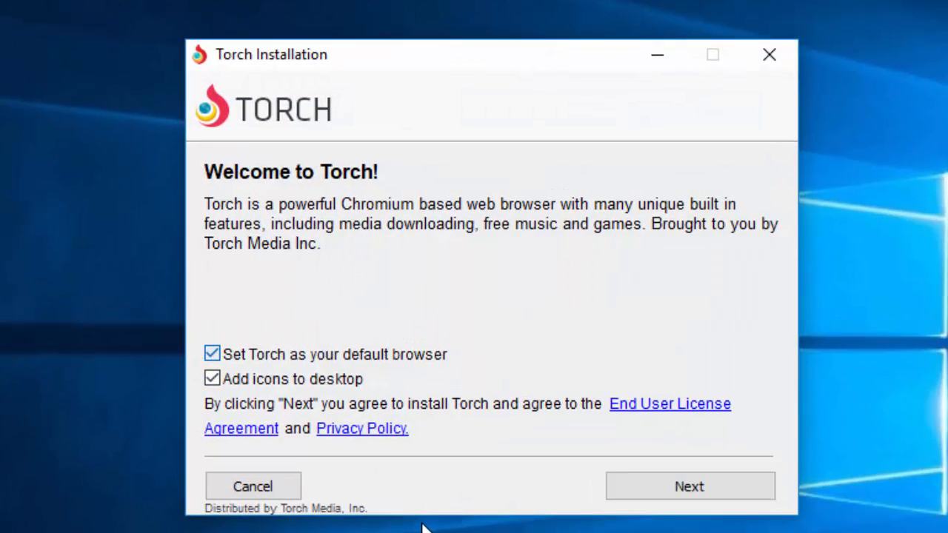
Untick 'Set Torch as your default browser' and run the installation to completion
{"action": "left_click", "coordinate": [212, 352]}
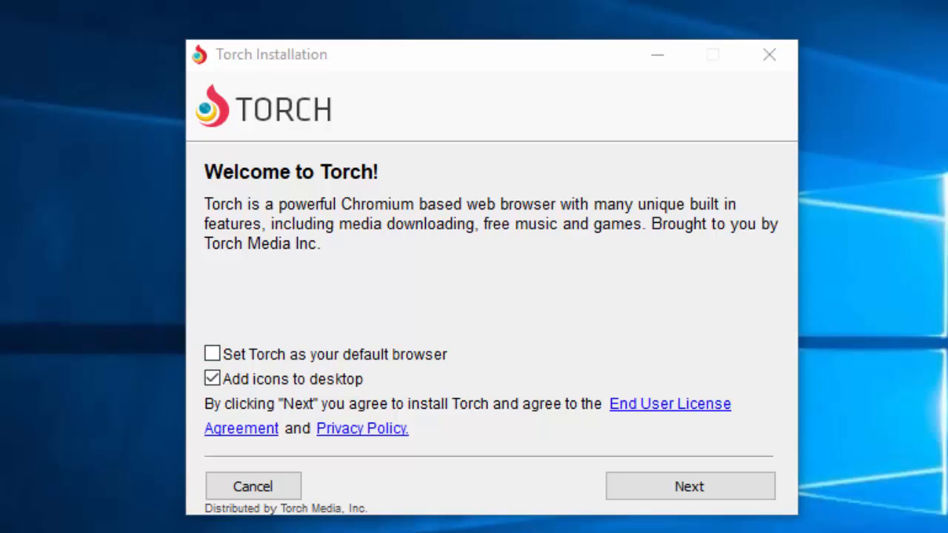
{"action": "mouse_move", "coordinate": [526, 311]}
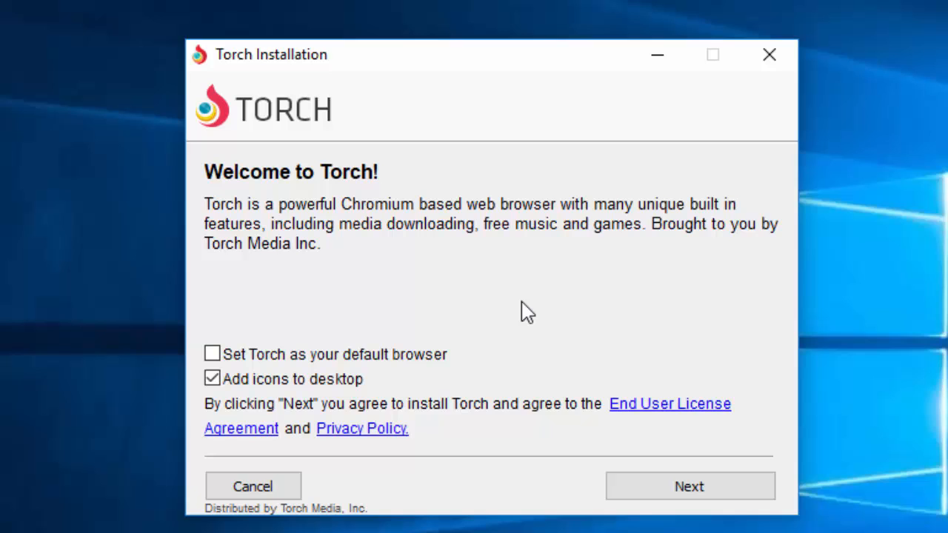
{"action": "left_click", "coordinate": [687, 486]}
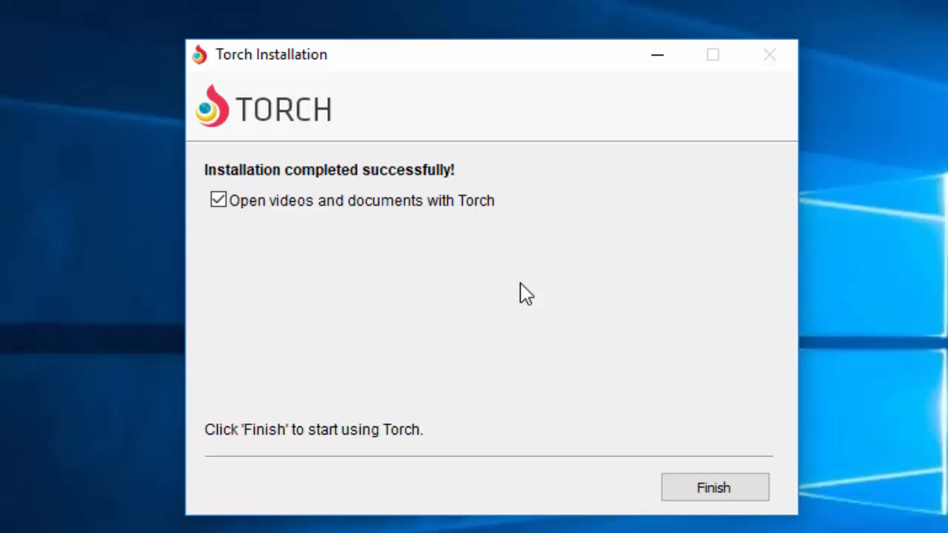
Untick 'Open videos and documents with Torch' and finish, launching the Get Started page
{"action": "left_click", "coordinate": [218, 200]}
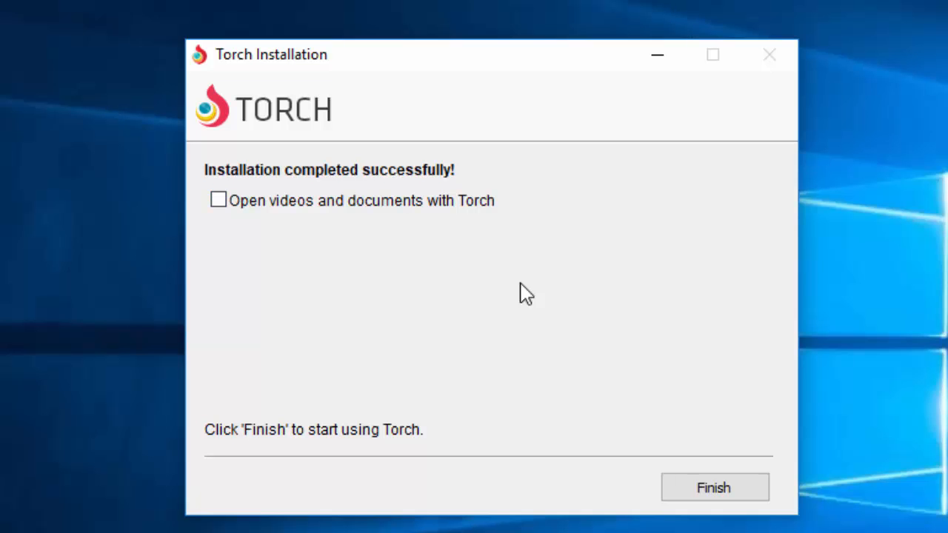
{"action": "left_click", "coordinate": [714, 488]}
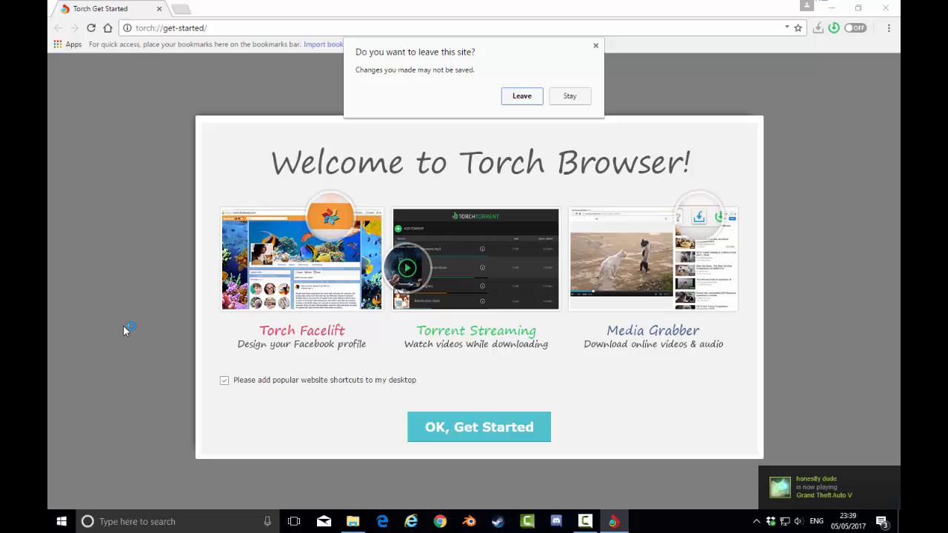
Leave the welcome page, bin the TorchSetup copy, and move the Torch shortcut to bottom centre
{"action": "left_click", "coordinate": [521, 95]}
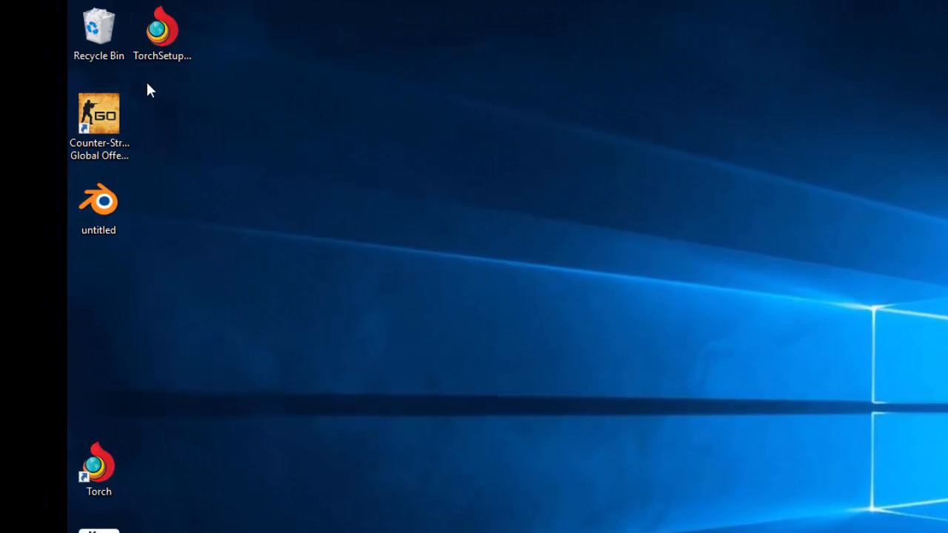
{"action": "left_click_drag", "start_coordinate": [163, 26], "coordinate": [97, 30]}
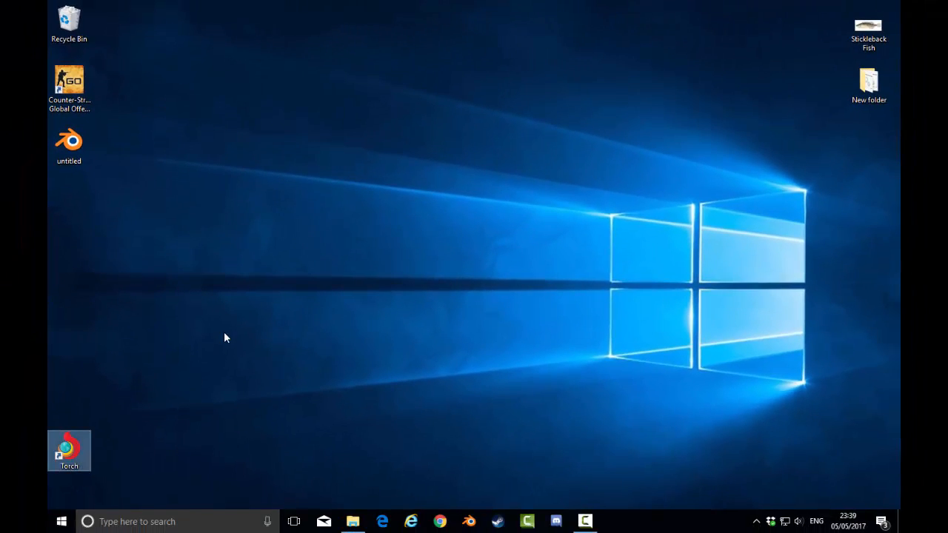
{"action": "left_click_drag", "start_coordinate": [68, 451], "coordinate": [423, 450]}
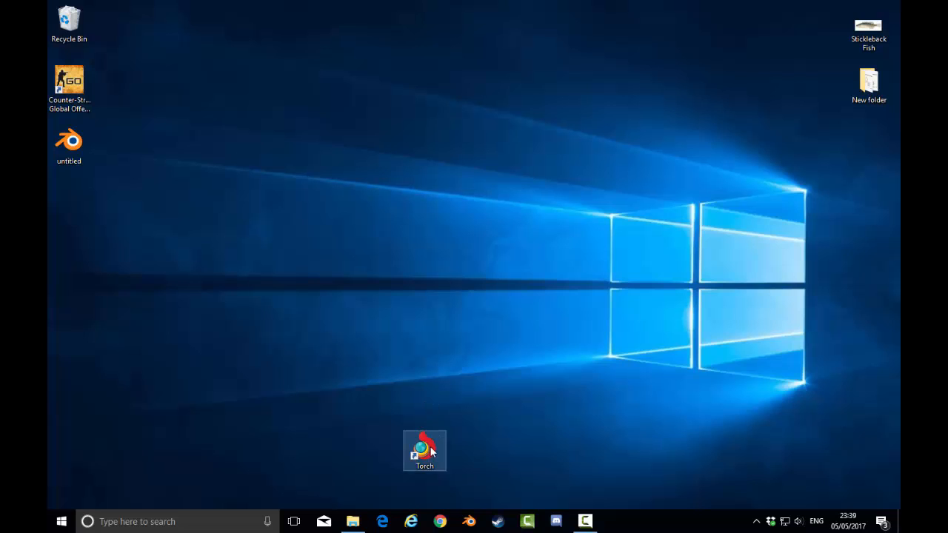
Launch Torch from its desktop shortcut and begin entering 'google.o' in the address bar
{"action": "double_click", "coordinate": [424, 450]}
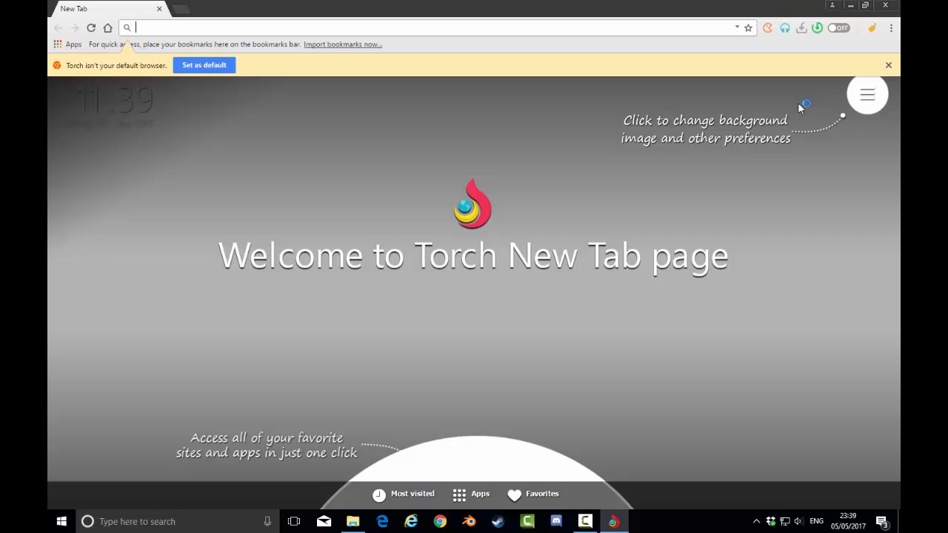
{"action": "mouse_move", "coordinate": [744, 163]}
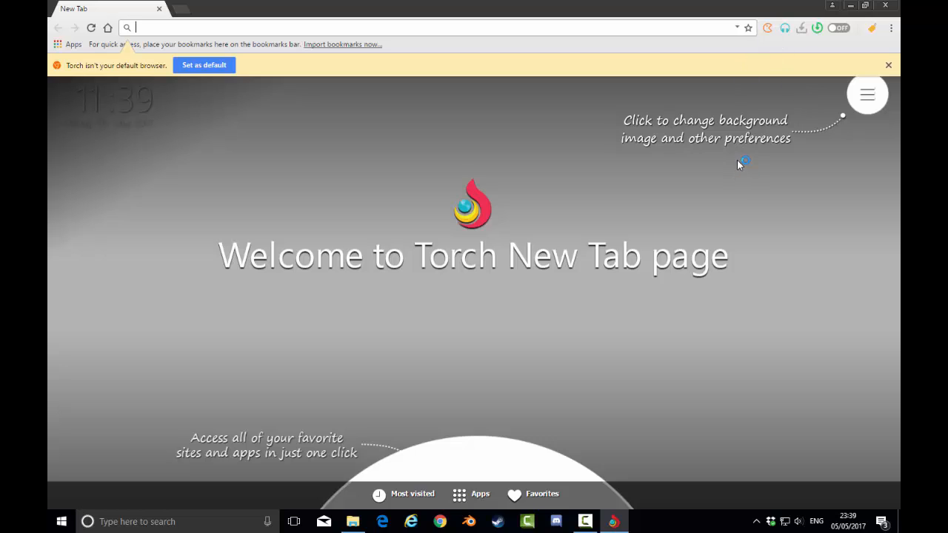
{"action": "mouse_move", "coordinate": [726, 178]}
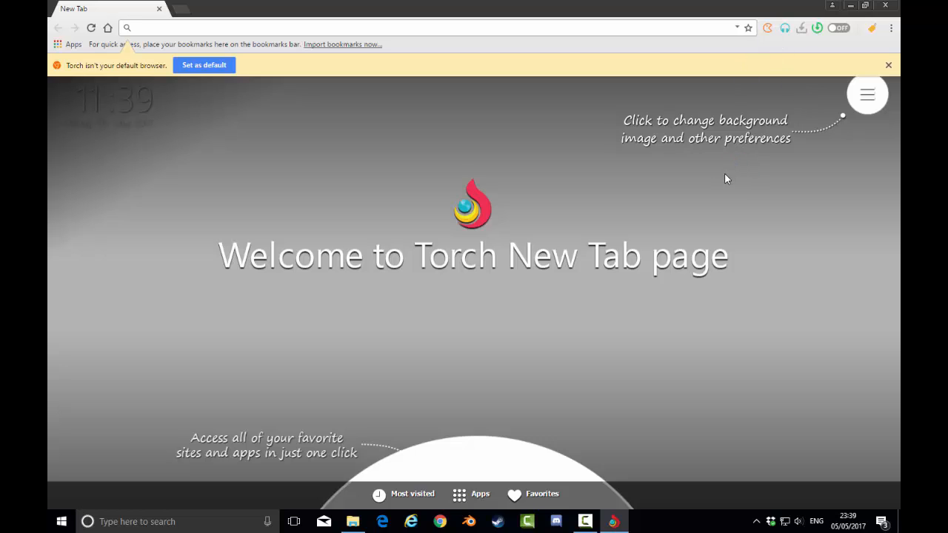
{"action": "mouse_move", "coordinate": [344, 141]}
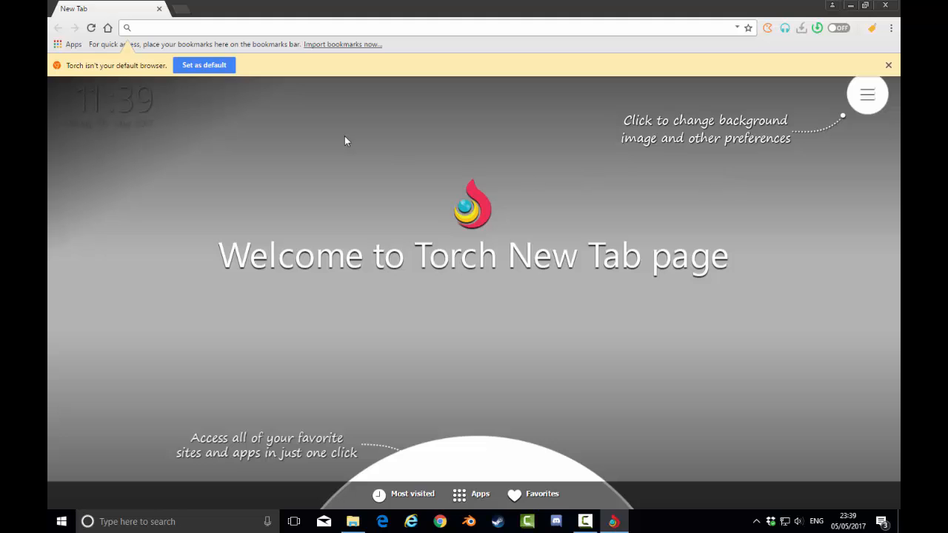
{"action": "left_click", "coordinate": [867, 95]}
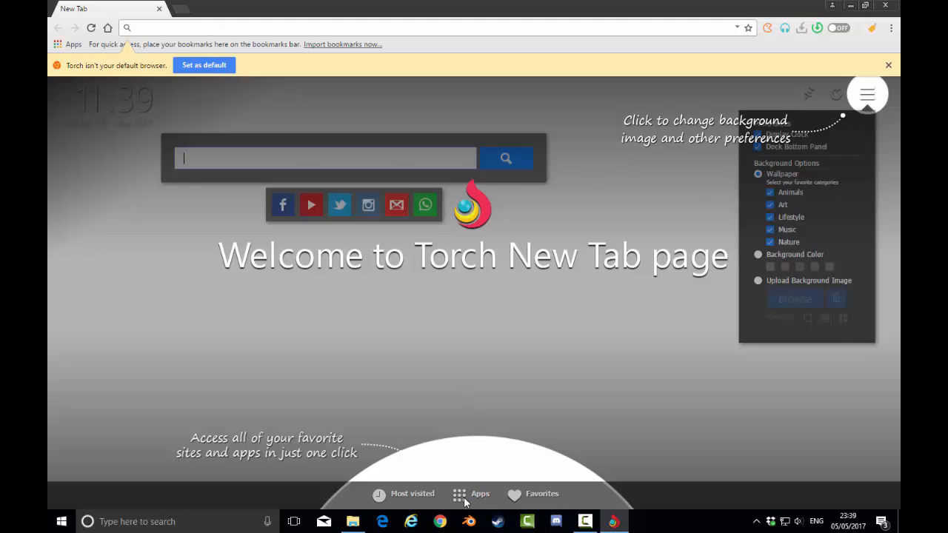
{"action": "left_click", "coordinate": [759, 133]}
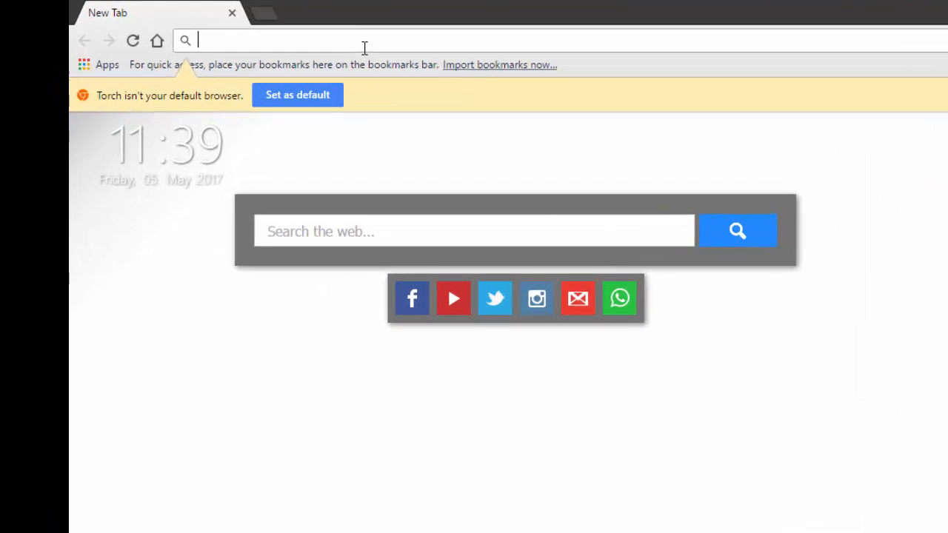
{"action": "type", "text": "google.o"}
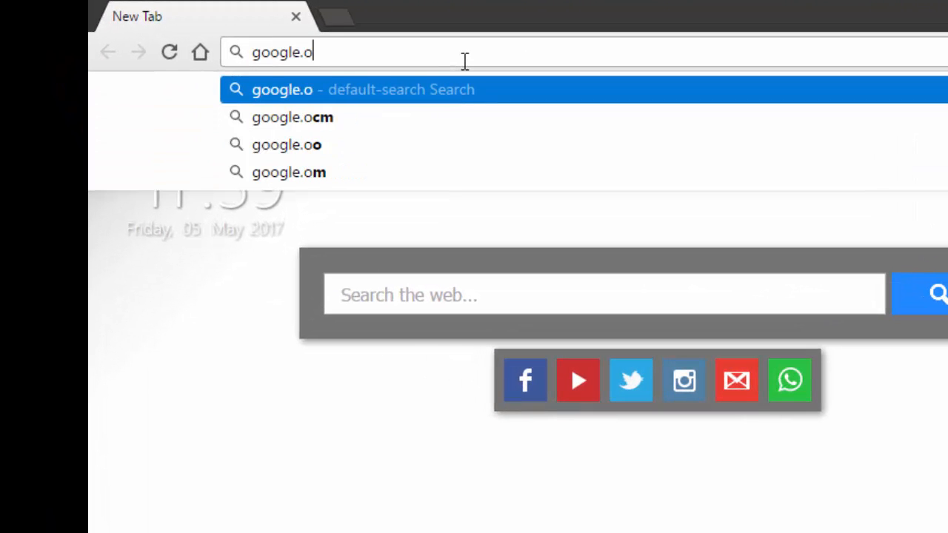